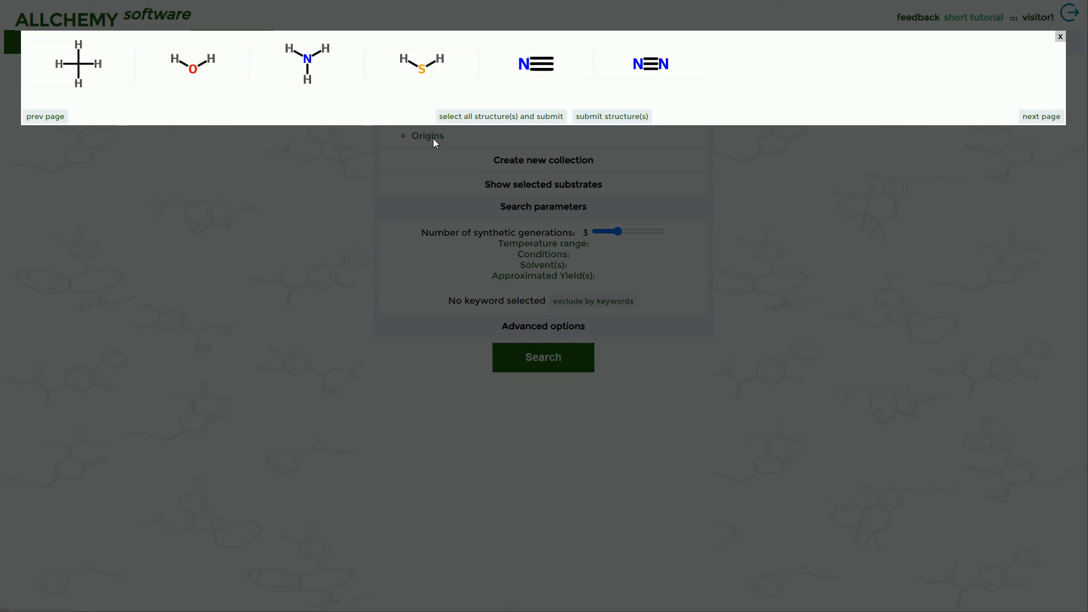
Step: Submit all Origins substrates and run a one-generation search yielding 12 products
click(1060, 36)
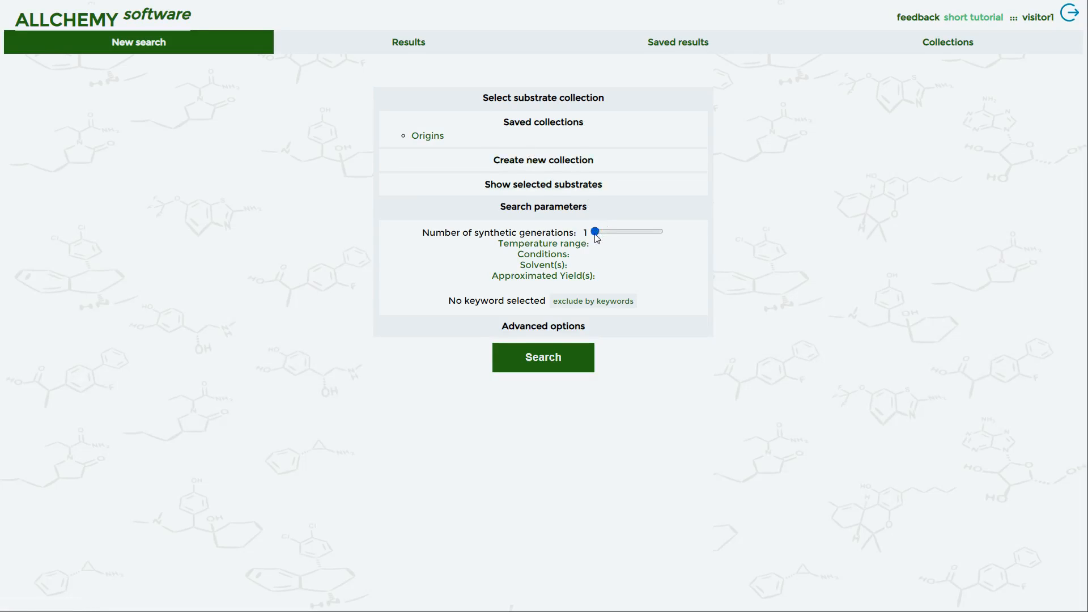
click(543, 357)
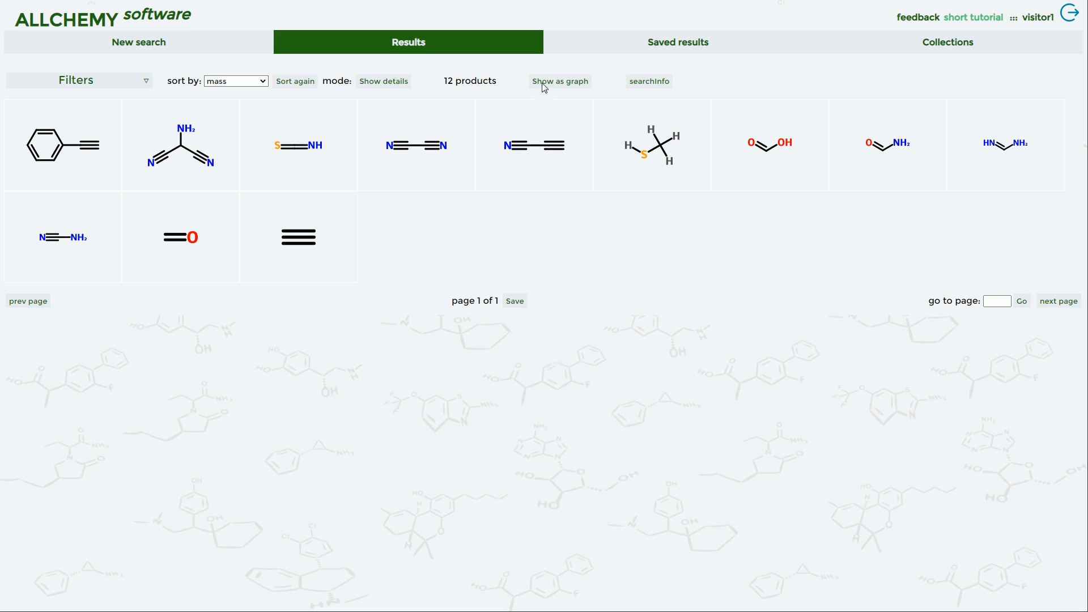
click(559, 81)
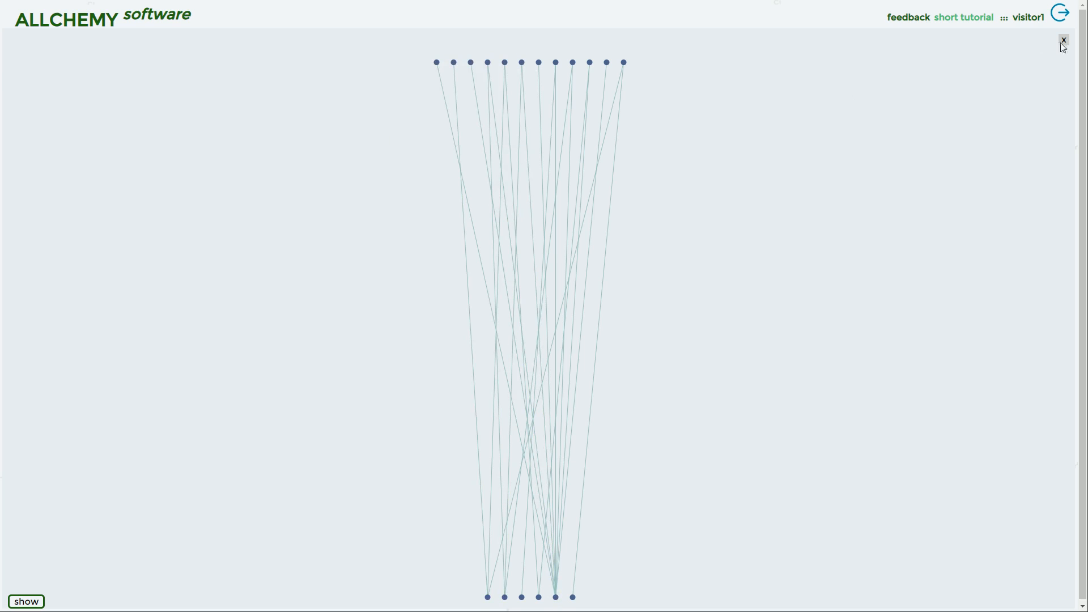
click(1062, 39)
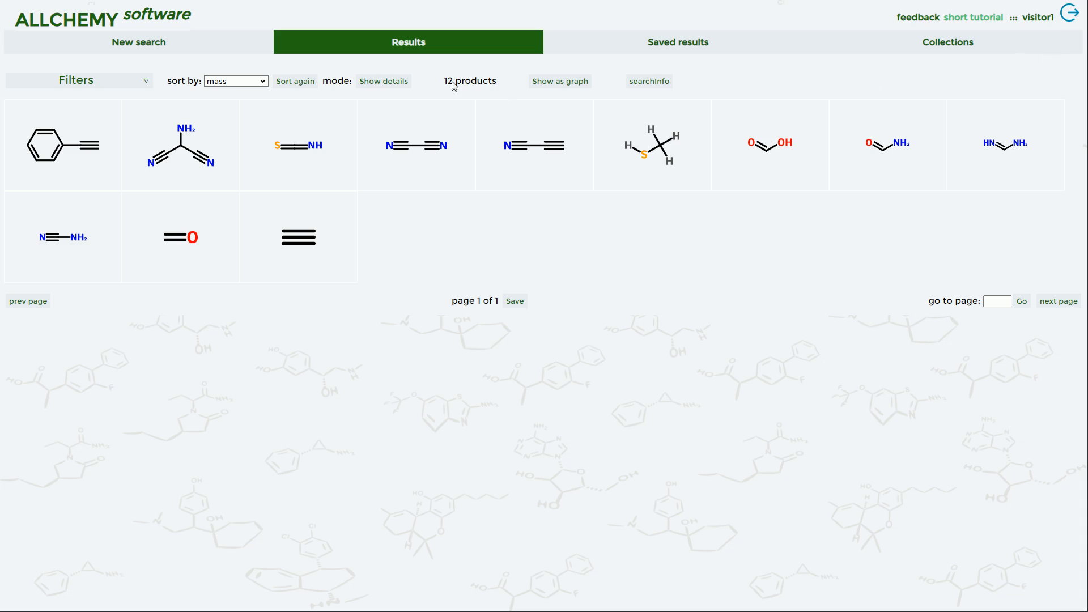
Step: Start a new search, submit all Origins substrates, and run it for two generations (32 products)
click(138, 42)
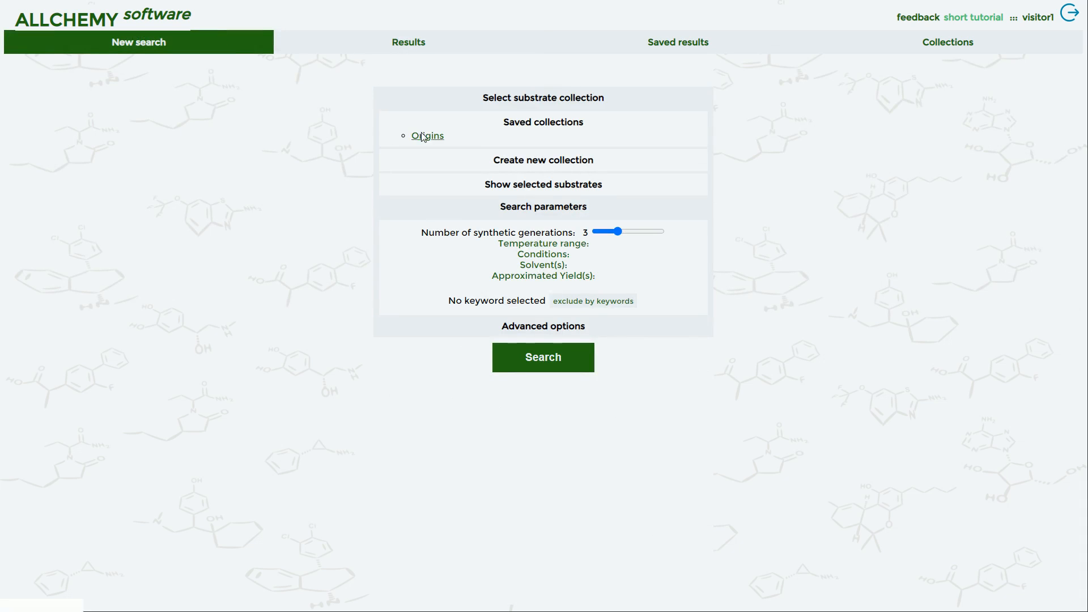
click(428, 134)
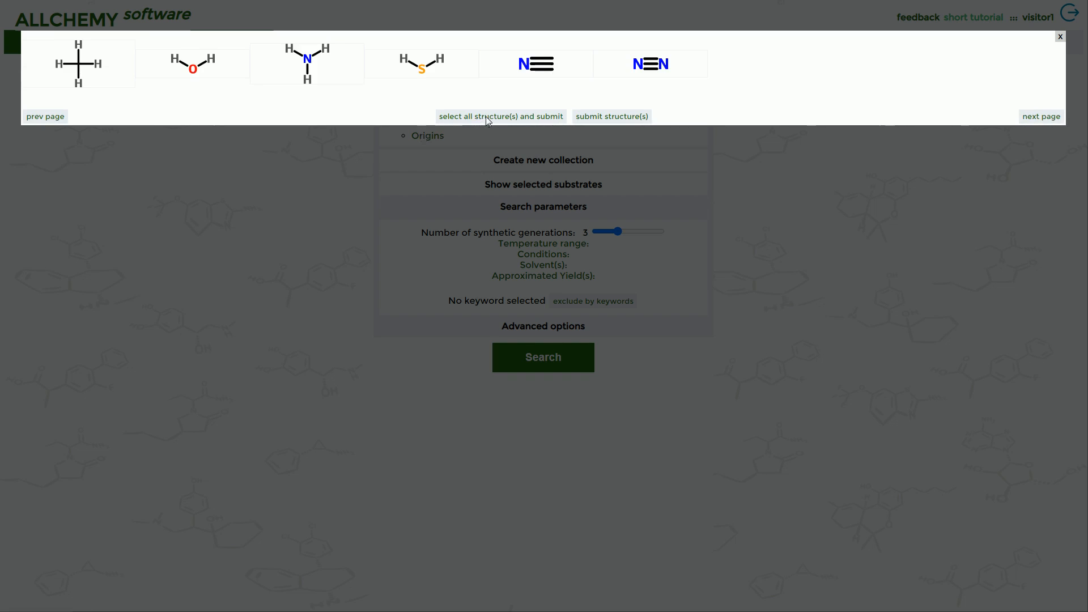
click(1060, 36)
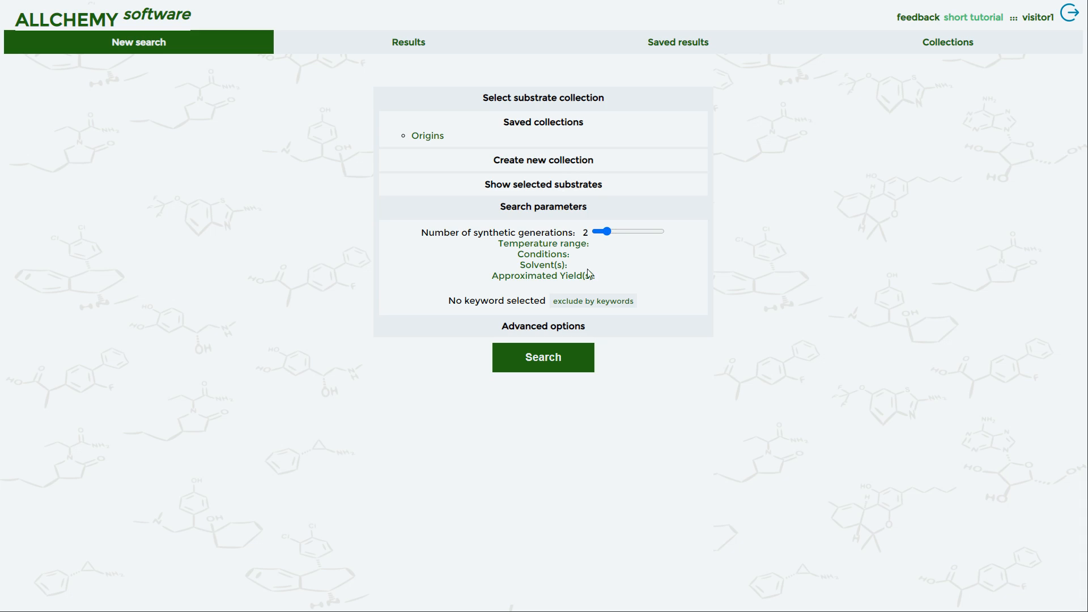
click(543, 357)
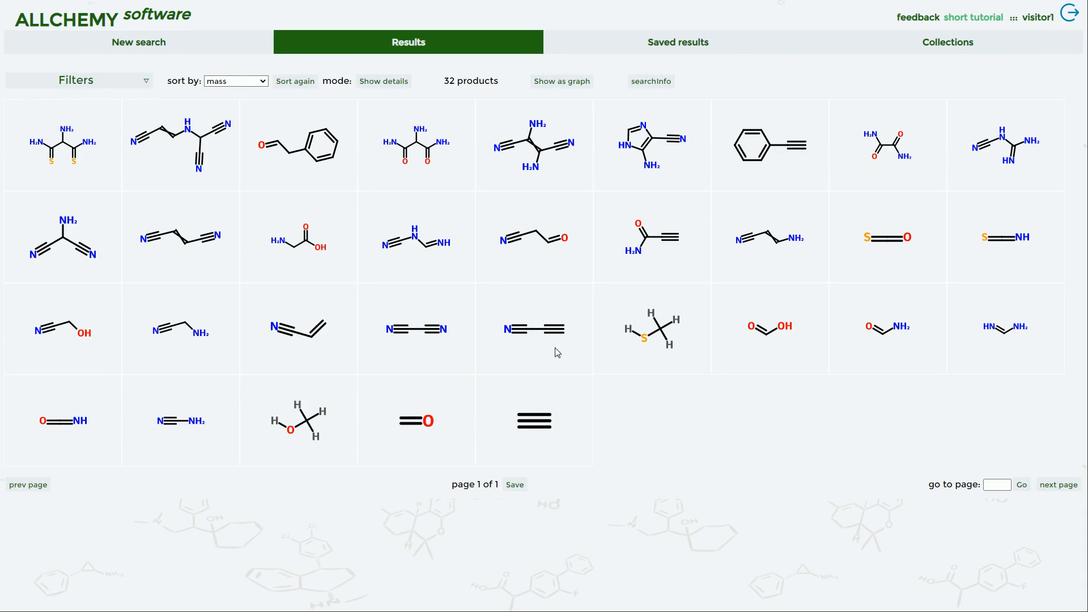
Step: Display the 32 products as a layered reaction graph
click(562, 81)
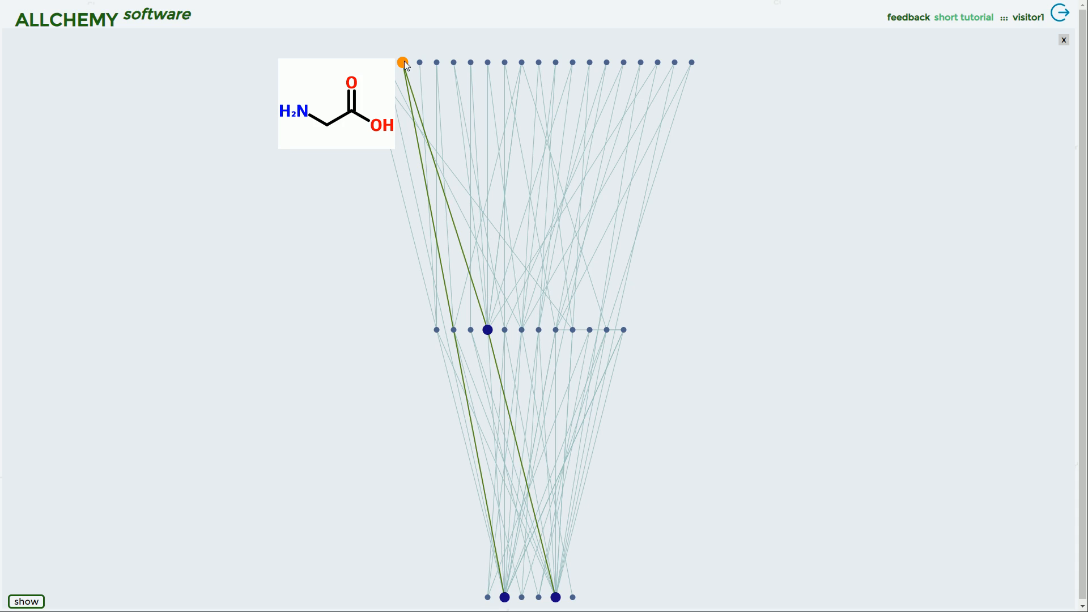
Step: Inspect glycine's two-step synthesis path popup, then close it to return to the product list
click(403, 61)
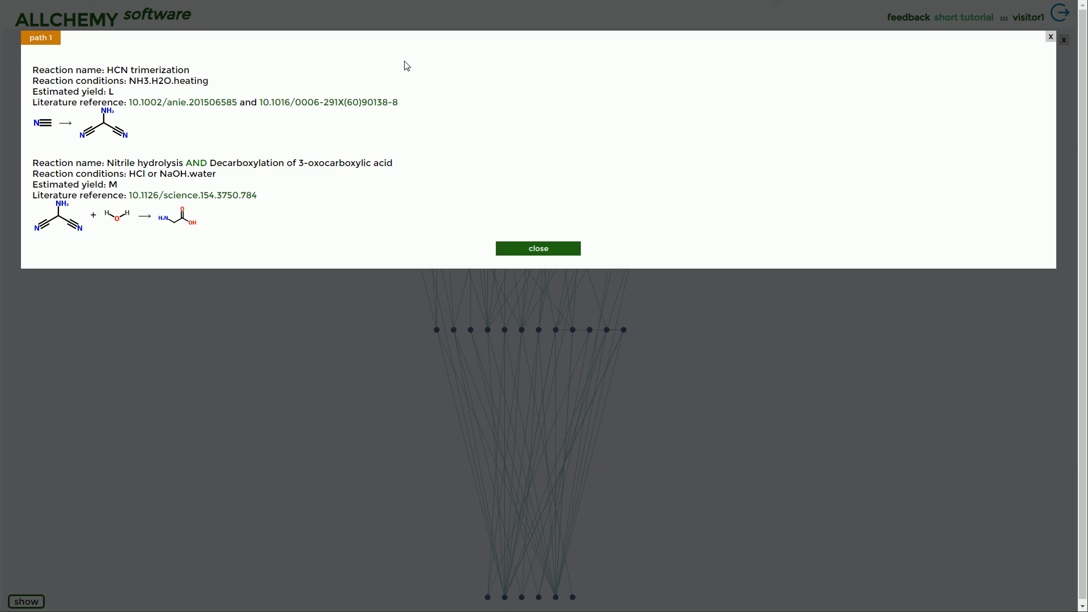
click(538, 248)
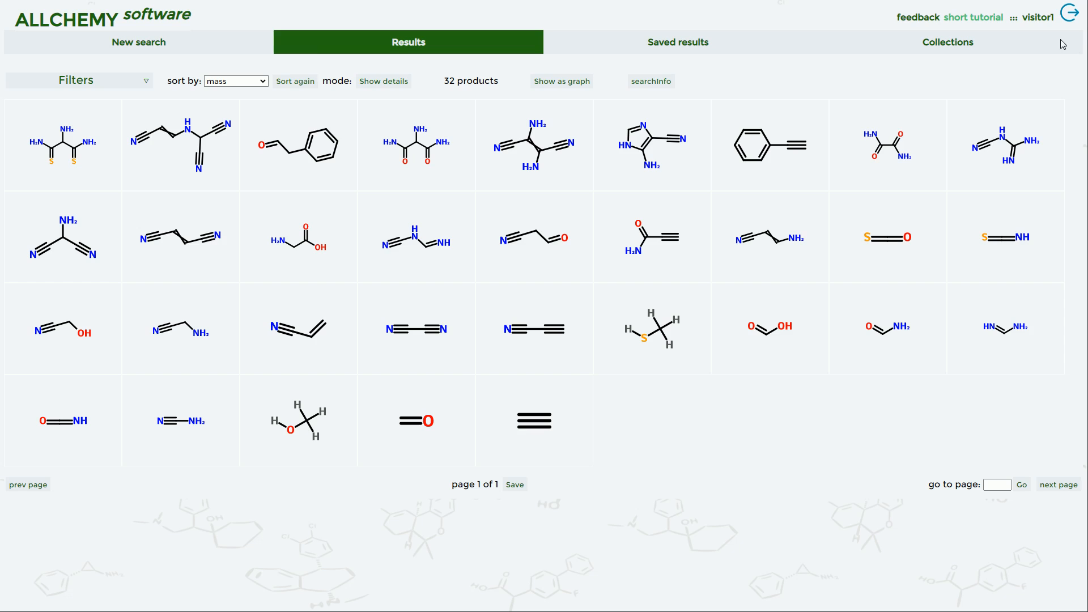
Step: Start a new search, submit all Origins substrates, and run it for five generations (1946 products)
click(138, 42)
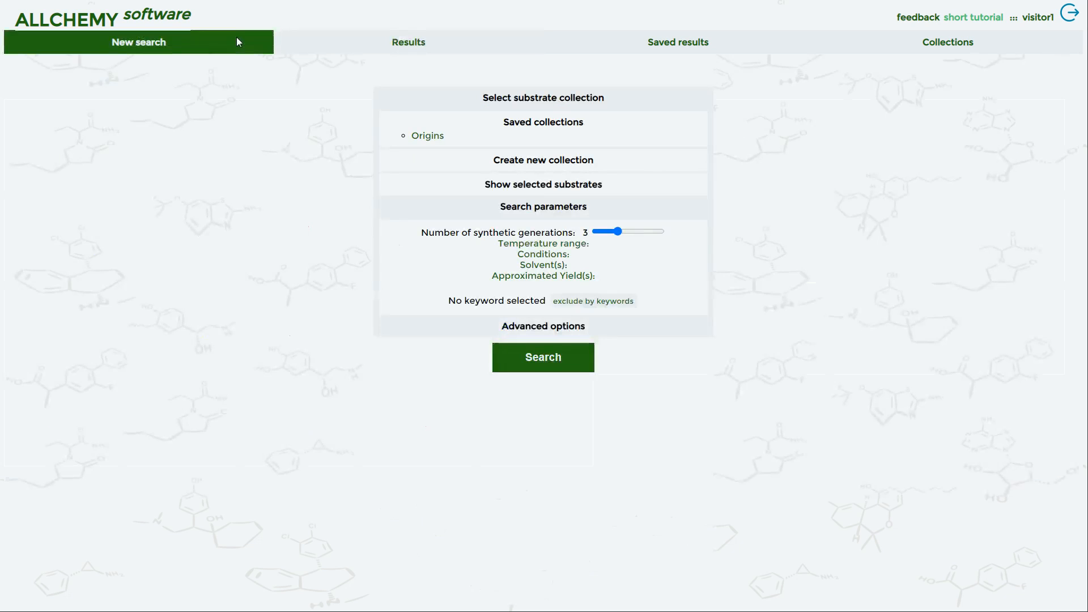
click(428, 135)
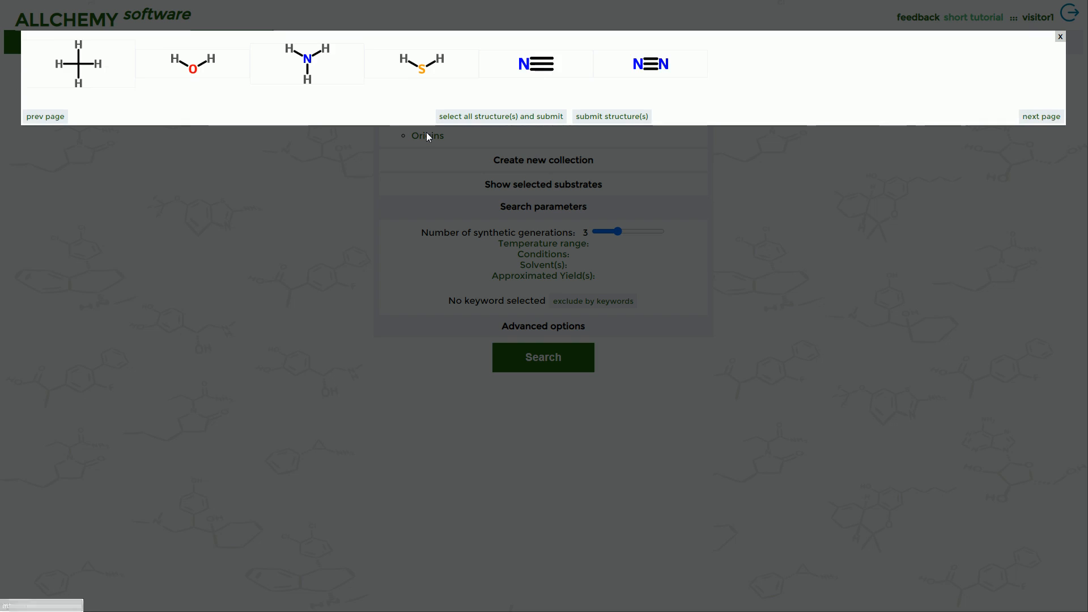
click(1060, 37)
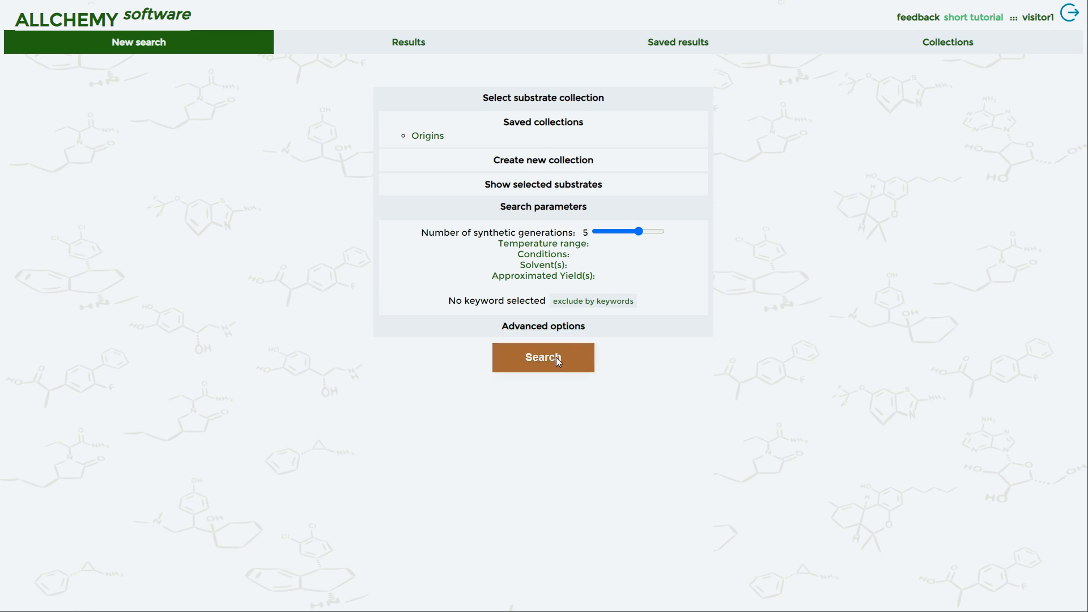
click(543, 358)
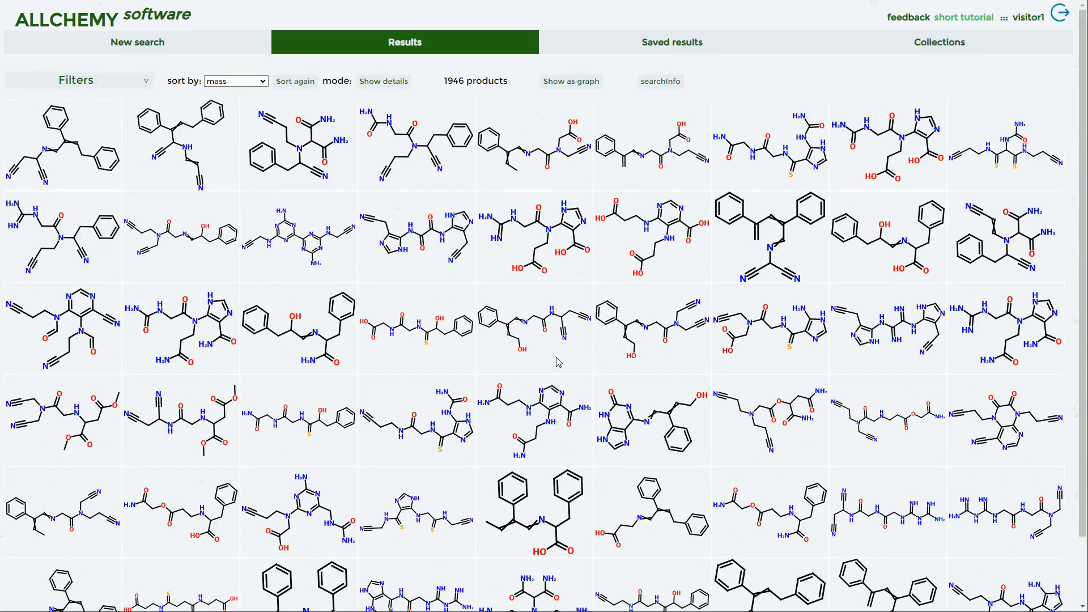
mouse_move(569, 83)
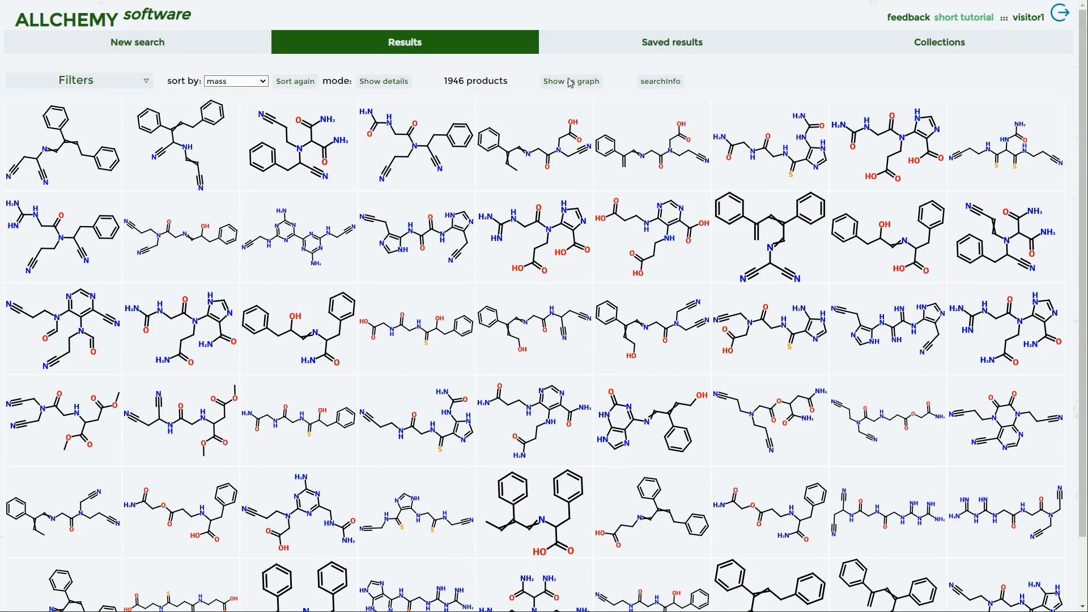
Step: Display the 1946 products as a reaction graph and inspect a compound's six-step path to uracil
click(570, 82)
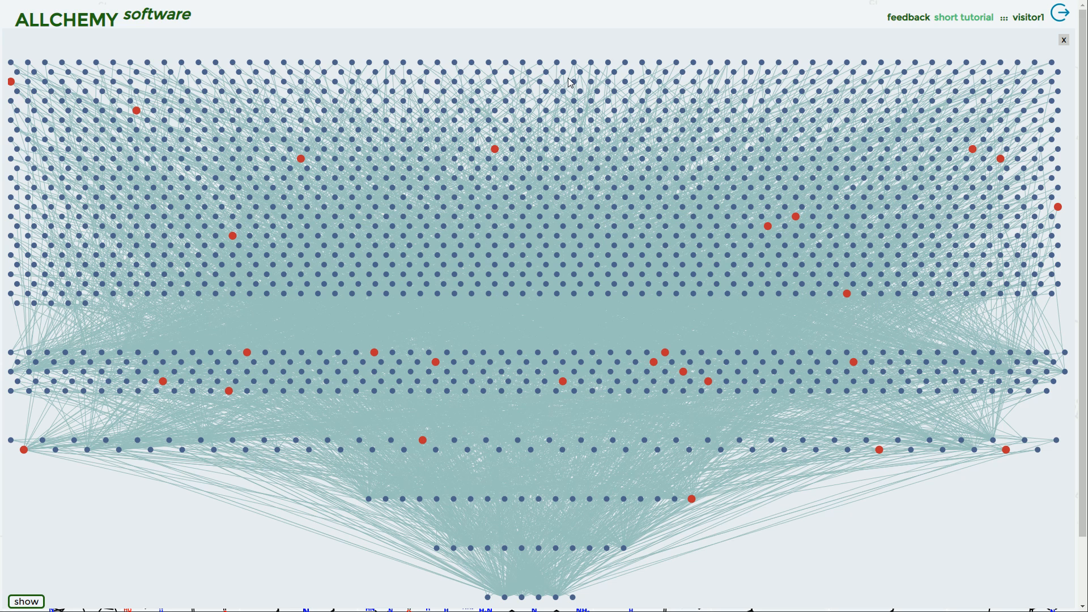
click(518, 351)
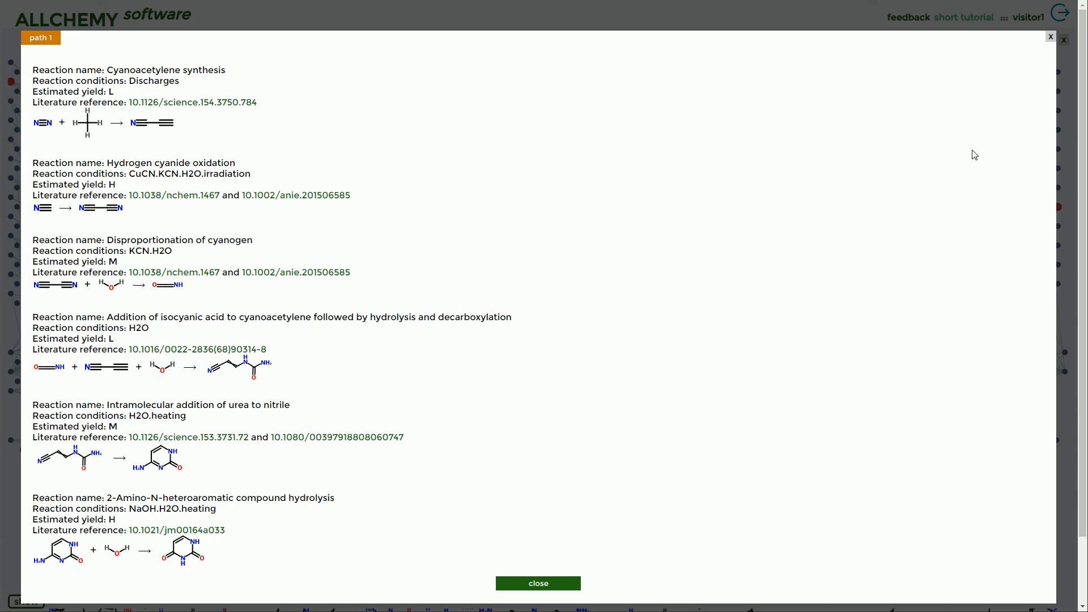
mouse_move(880, 274)
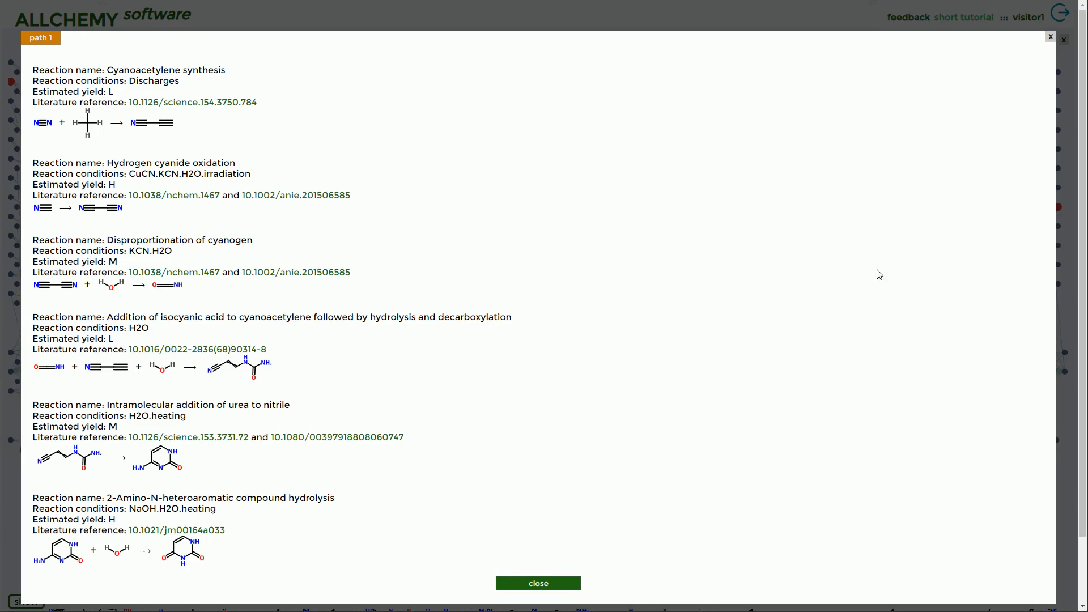
Step: Close the uracil synthesis-path popup to return to the full reaction graph
click(537, 582)
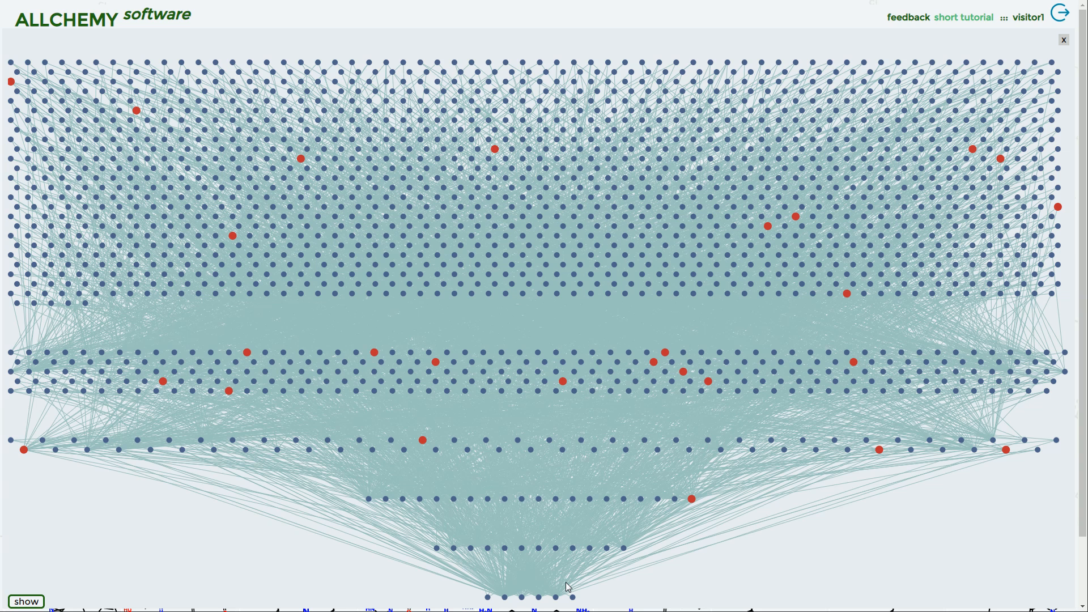
mouse_move(711, 396)
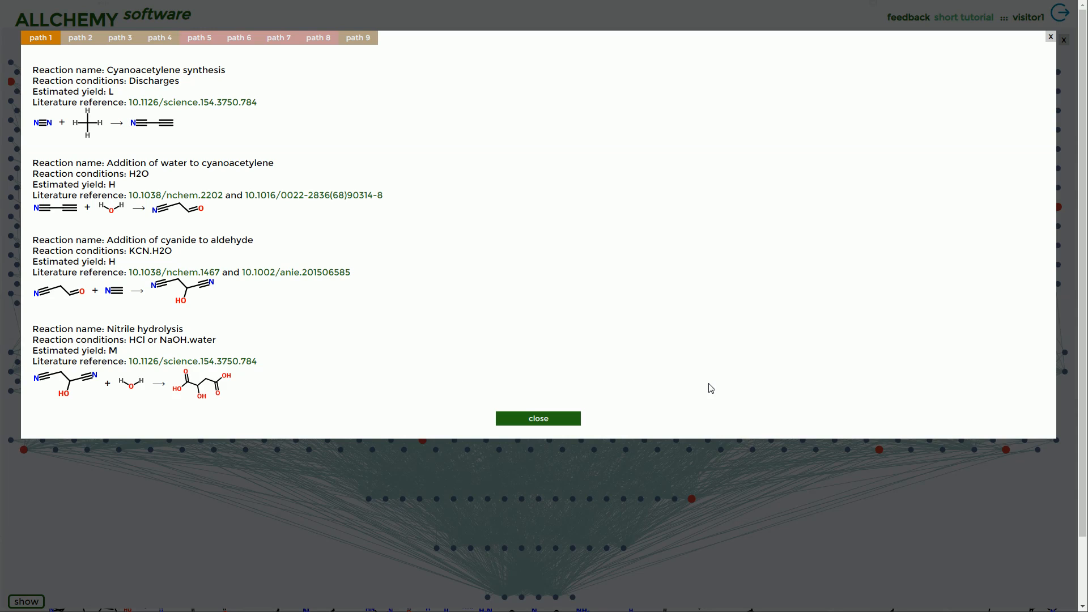
mouse_move(585, 415)
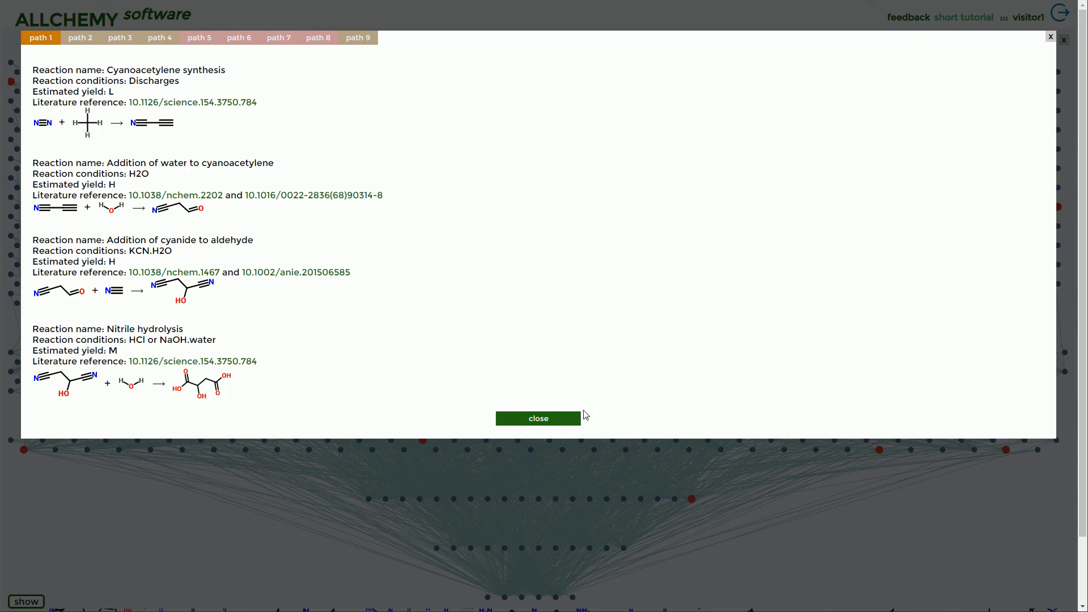
click(538, 418)
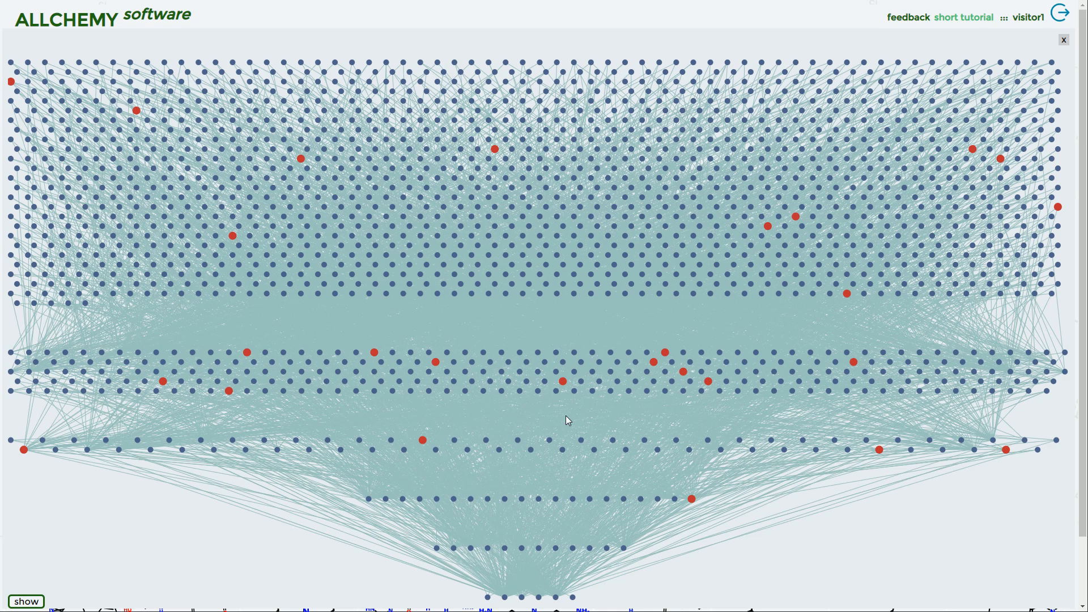
click(555, 372)
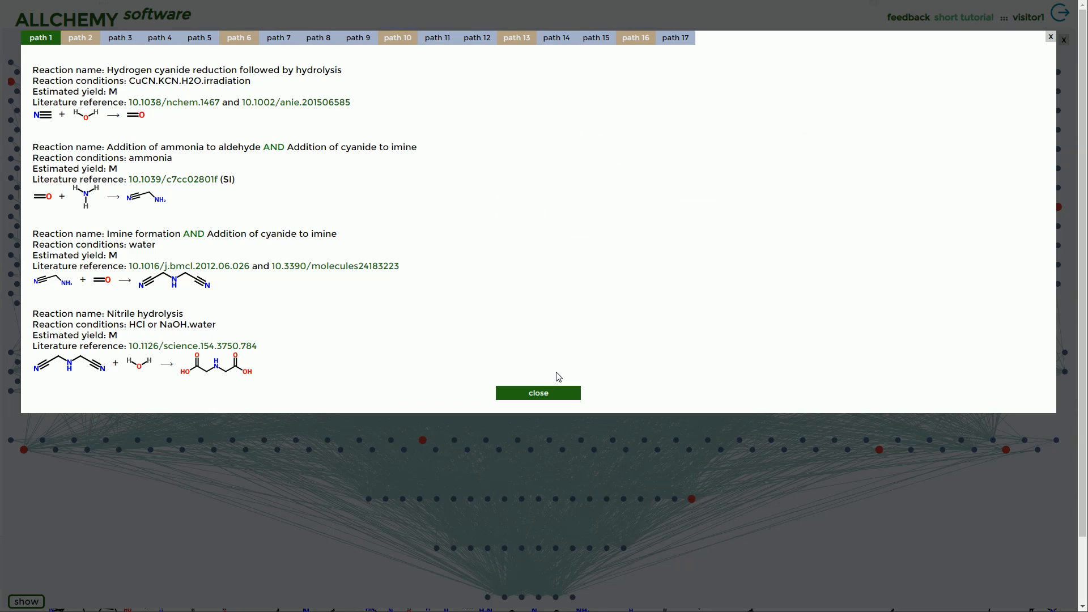
mouse_move(537, 394)
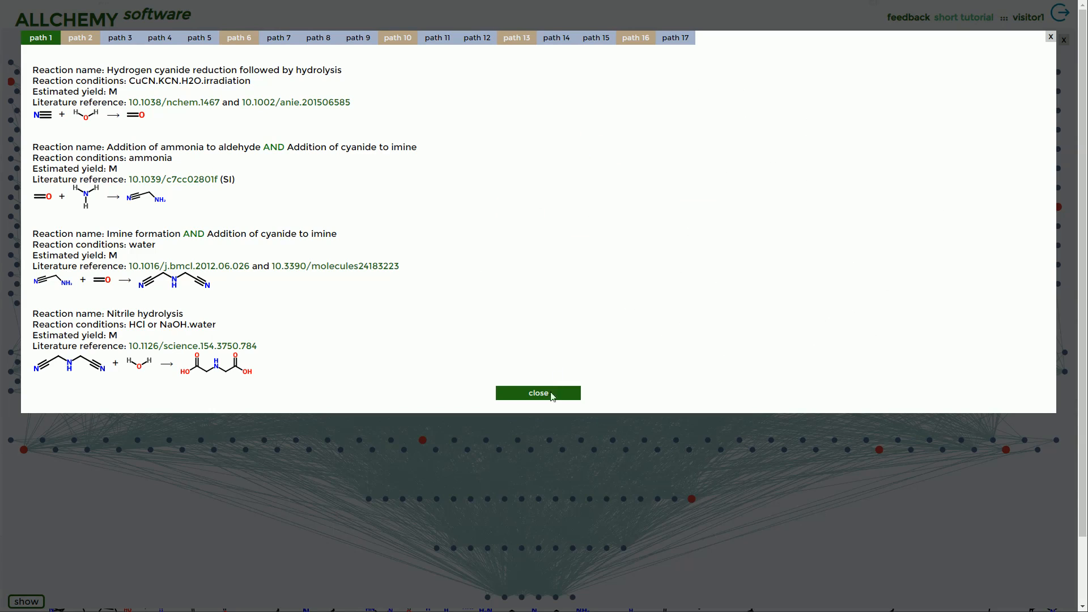
click(537, 393)
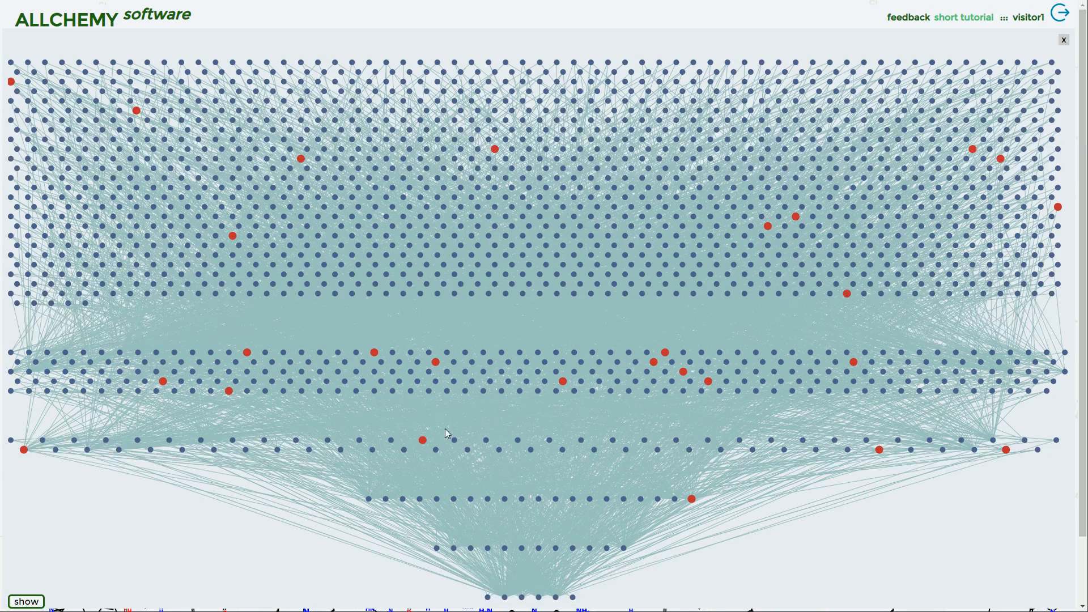
Step: Enable Show cycles in the graph display options and hide the two-reaction cycles
click(26, 601)
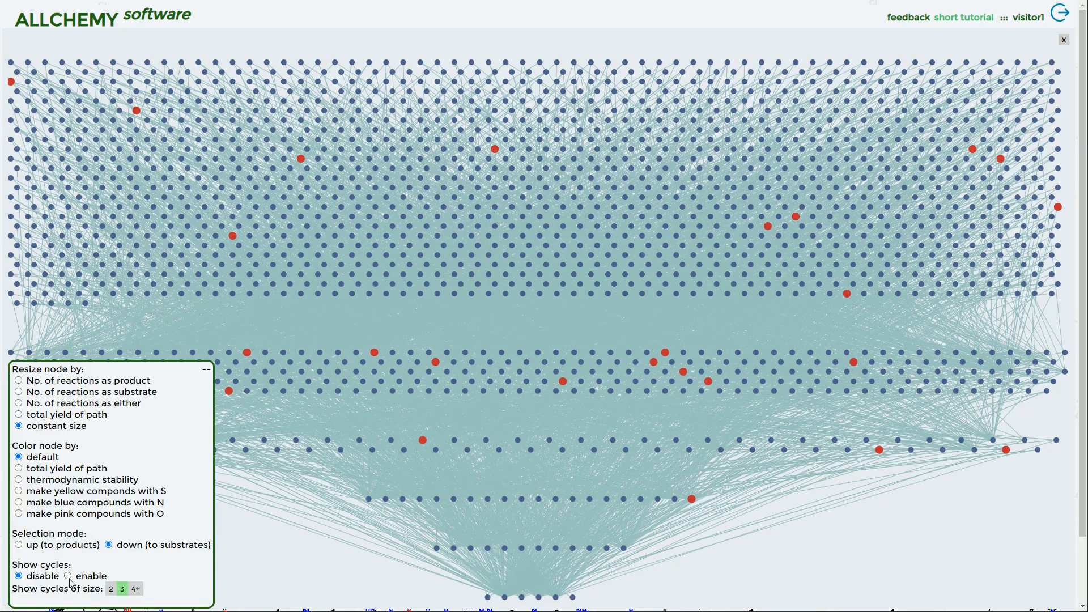
click(68, 577)
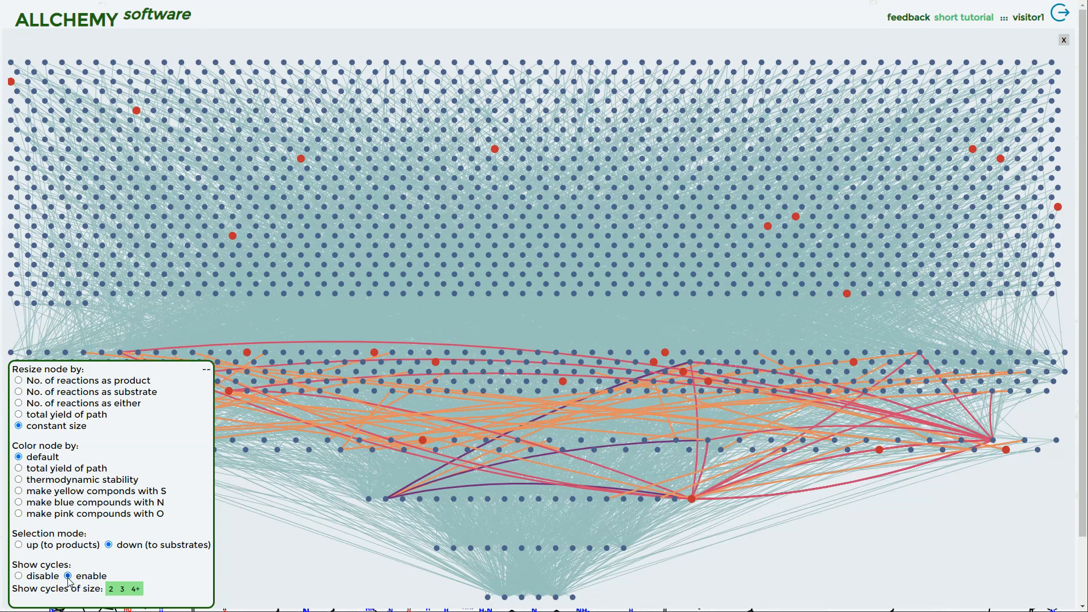
click(112, 588)
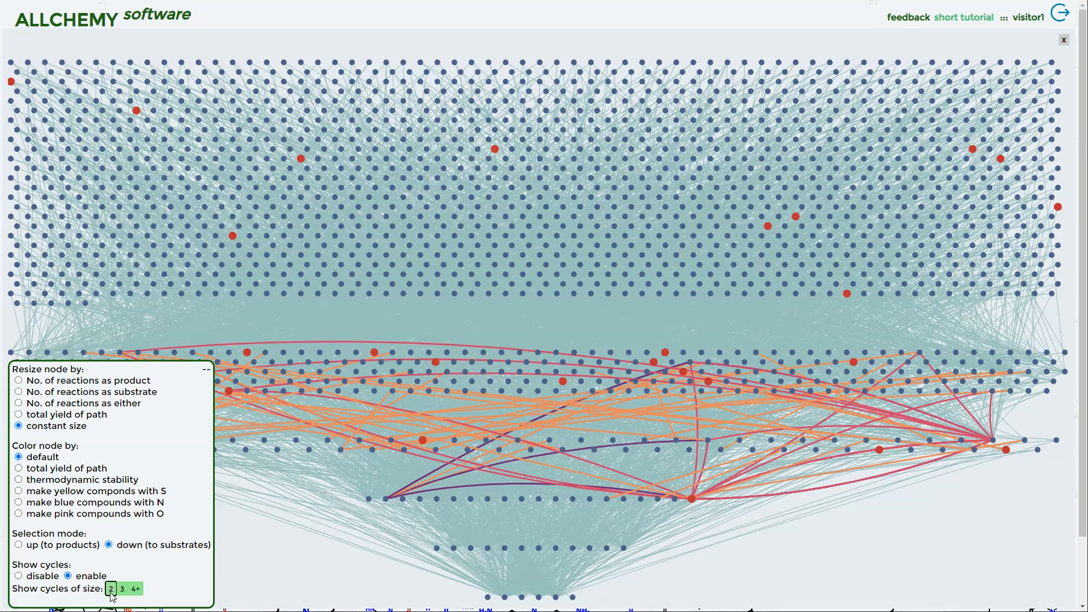
Step: Toggle the 4+ cycle size, collapse the options panel, and select the glycine node to trace its substrates
click(134, 589)
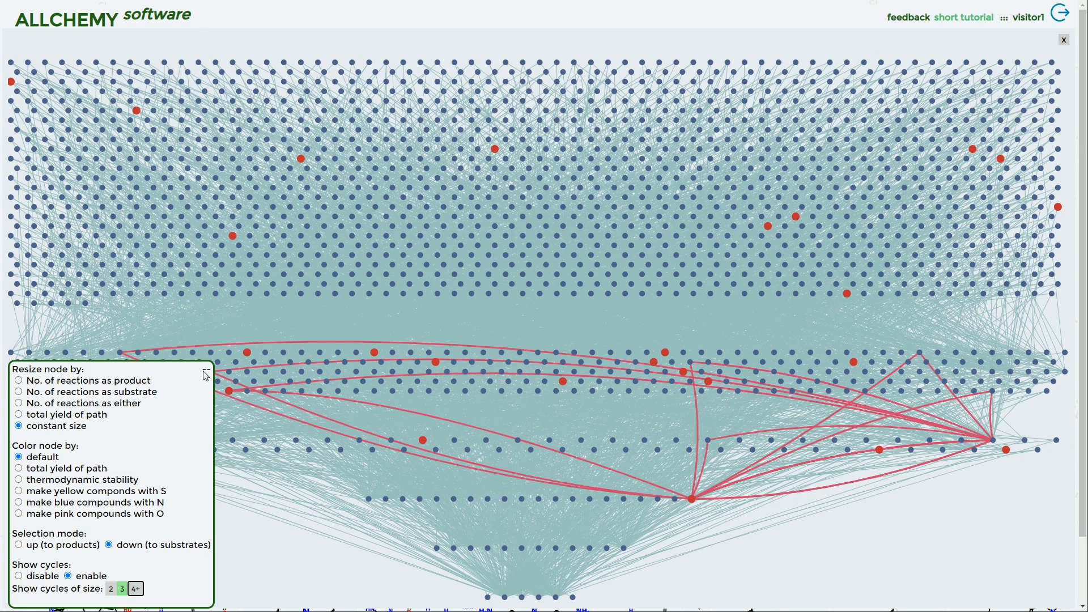
click(692, 497)
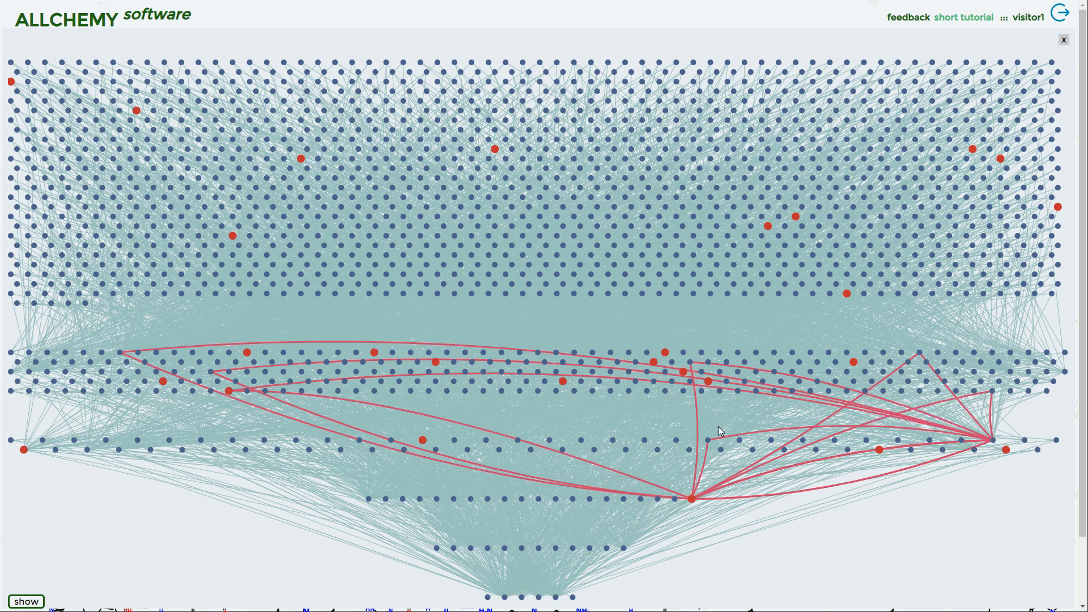
click(228, 390)
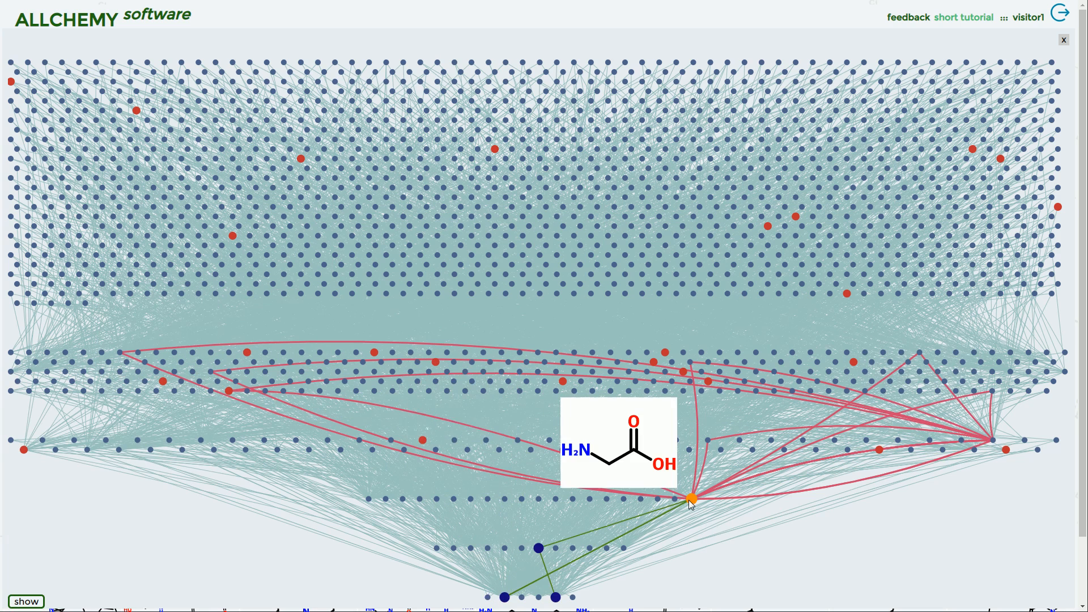
mouse_move(691, 502)
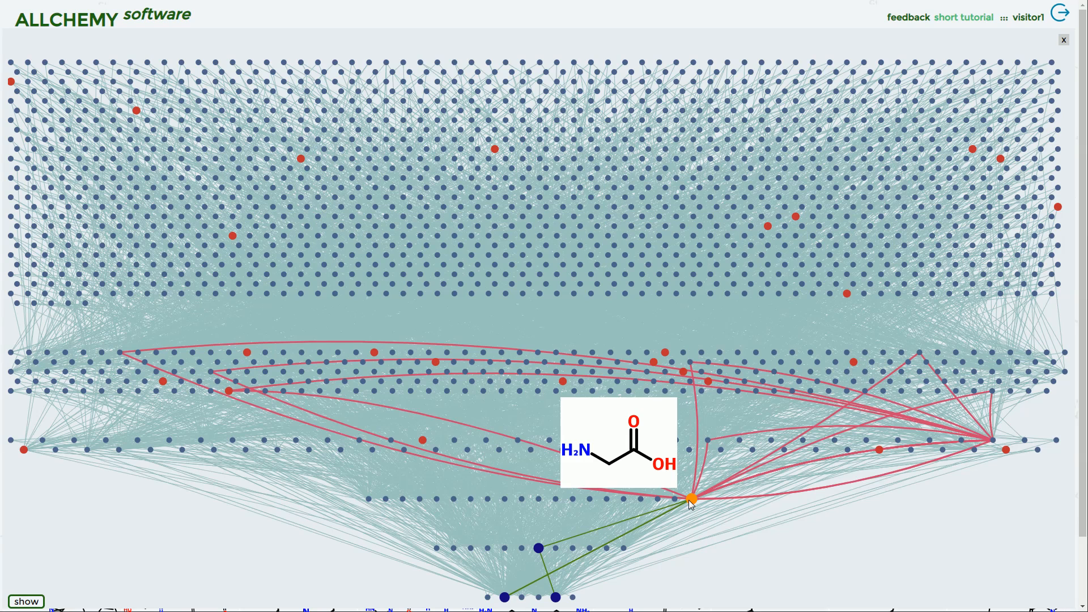